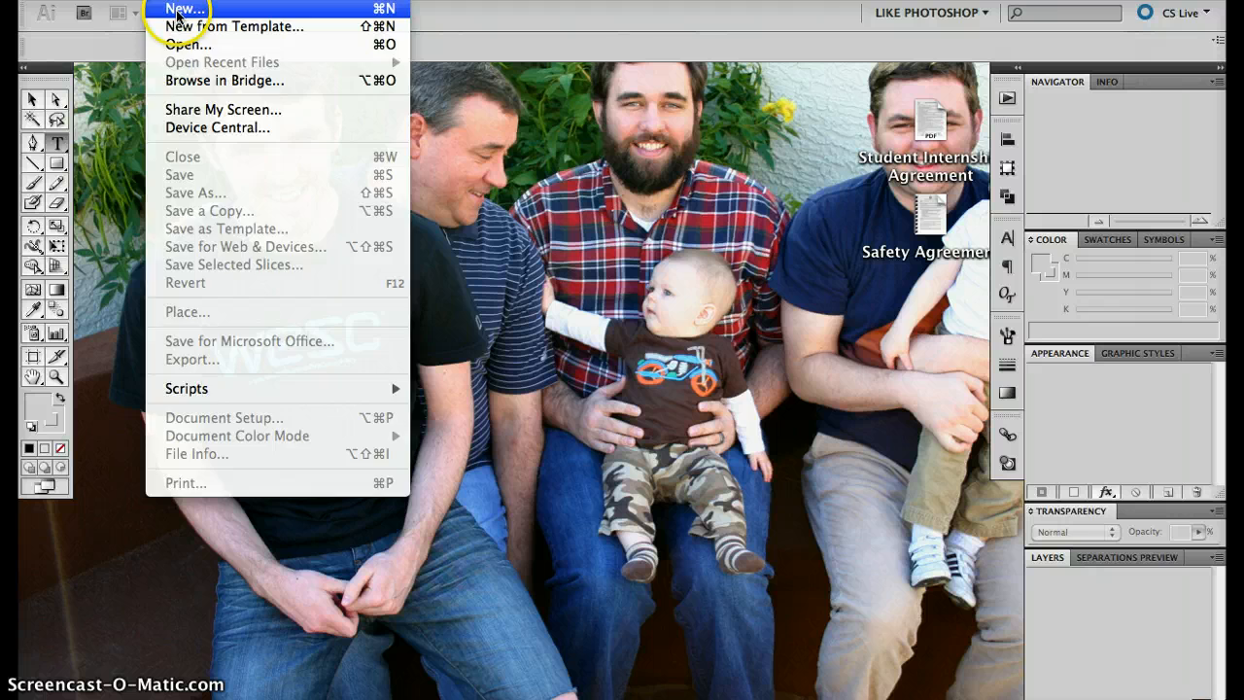
- Start a new document sized 1300 by 740 points
click(183, 9)
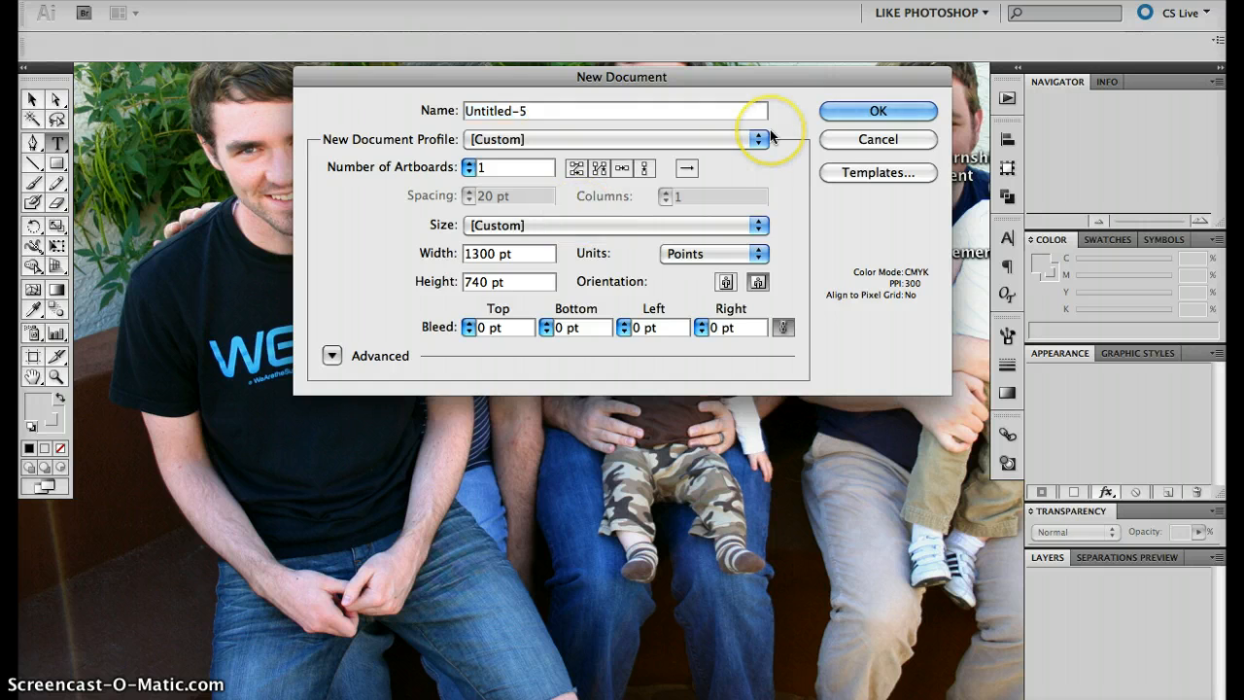
click(877, 110)
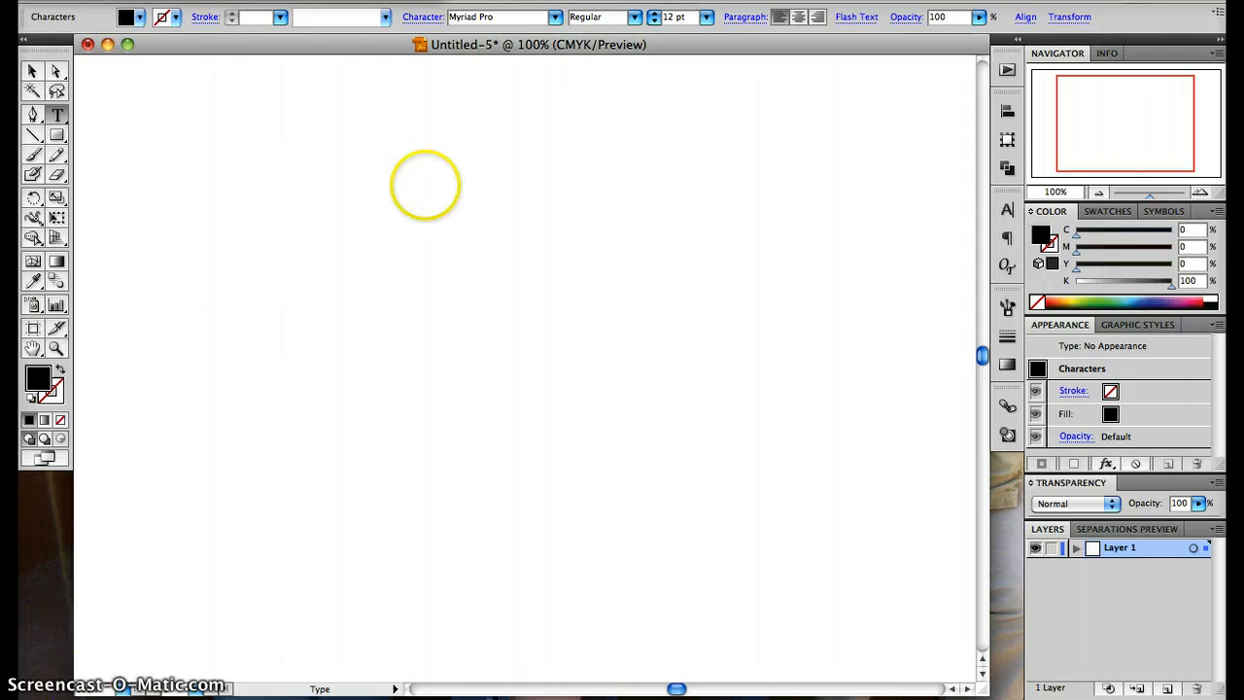
- Place the 72 pt 'SLIDE 1' text area at top left and draw a black rectangle below
drag(424, 184, 884, 438)
text(SLIDE 1)
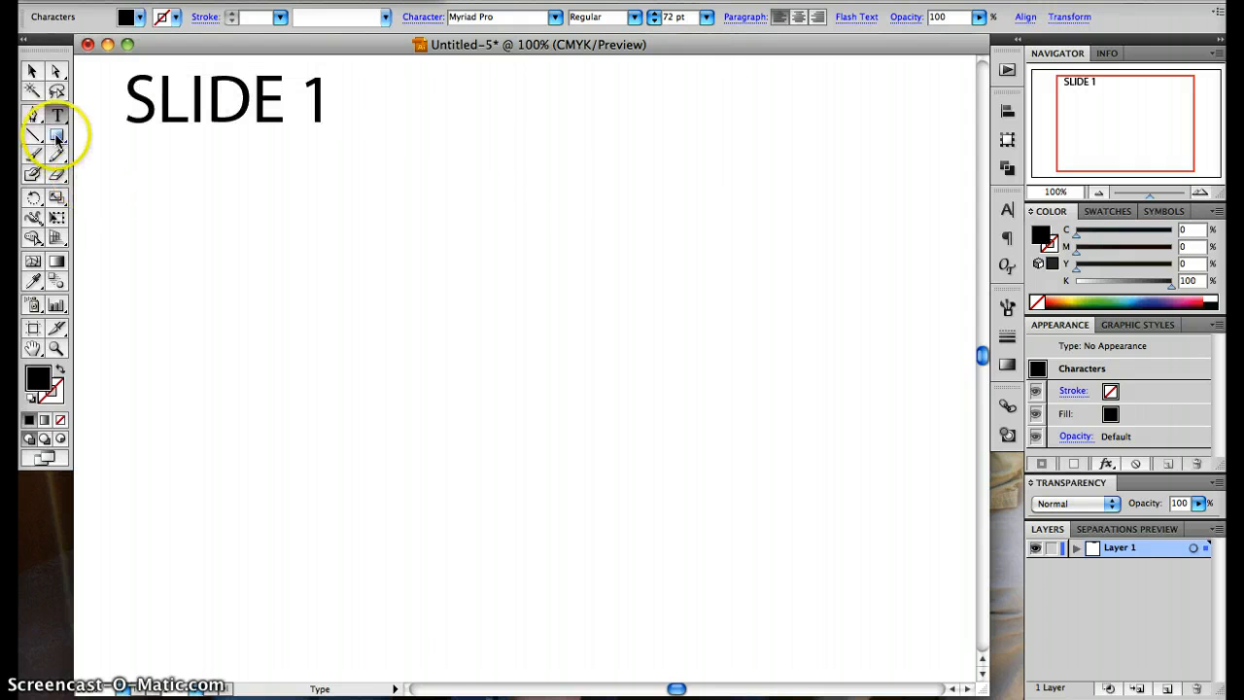
click(57, 134)
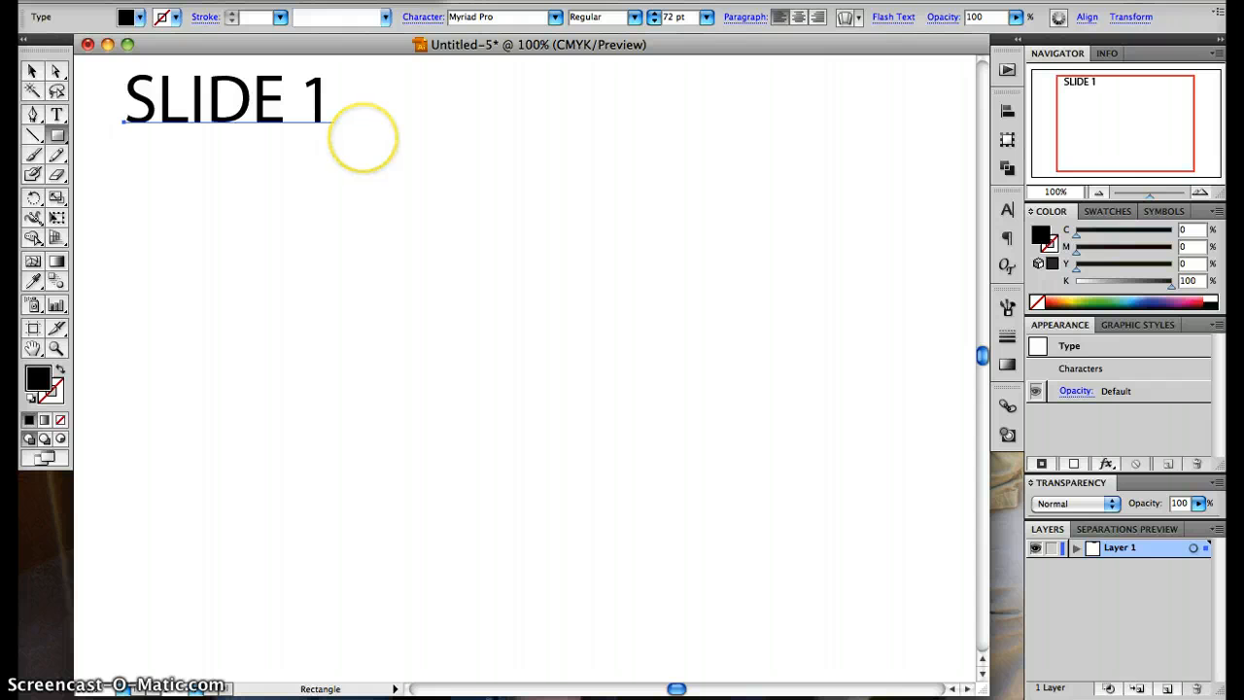
drag(362, 141, 583, 272)
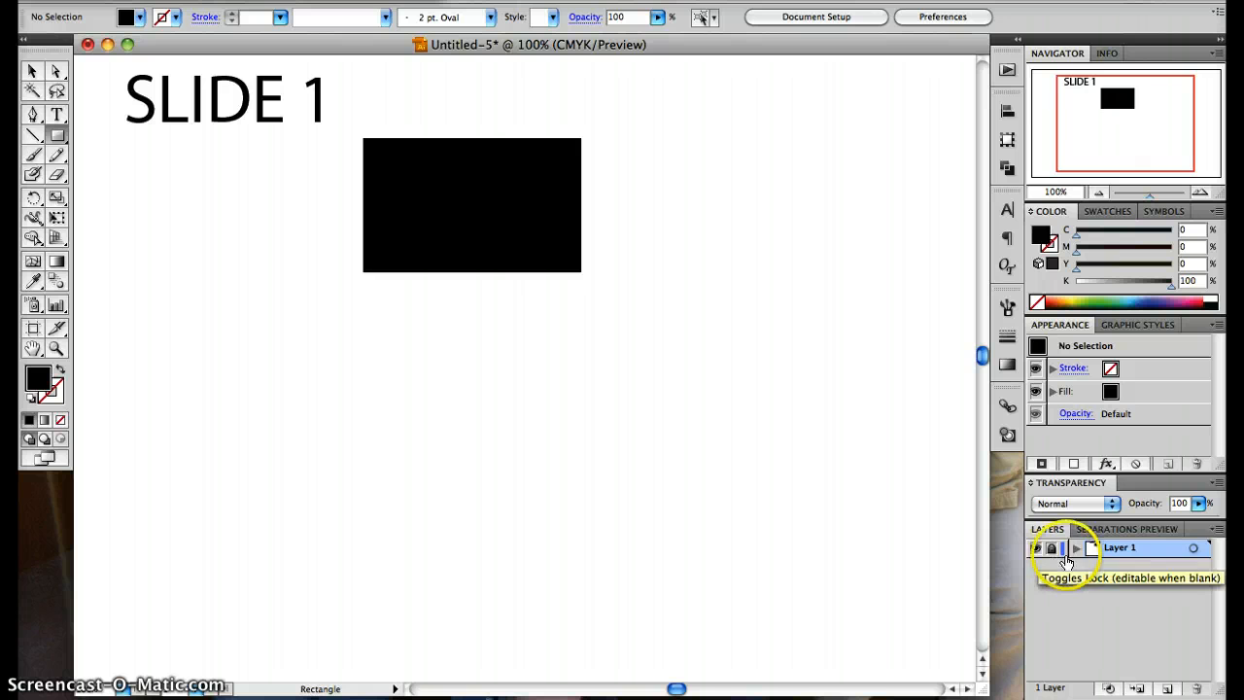
mouse_move(1125, 688)
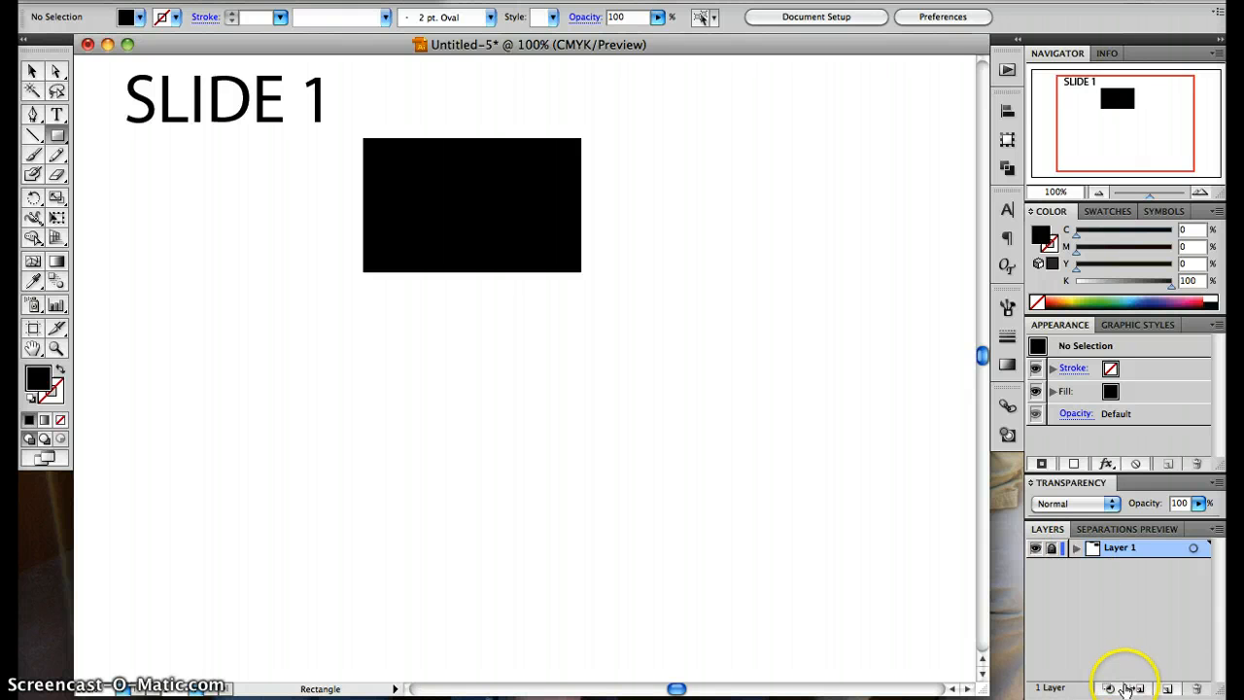
- Add a new layer and rename the first layer 'Slide 1'
click(1163, 688)
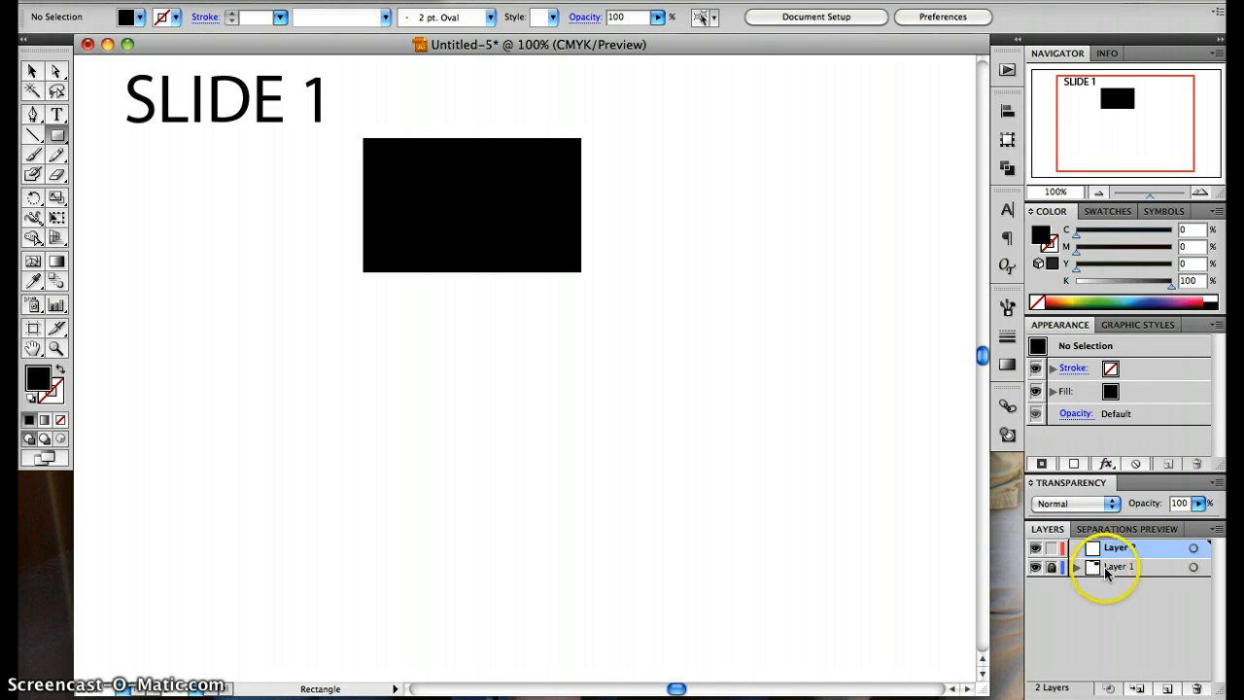
double_click(1117, 566)
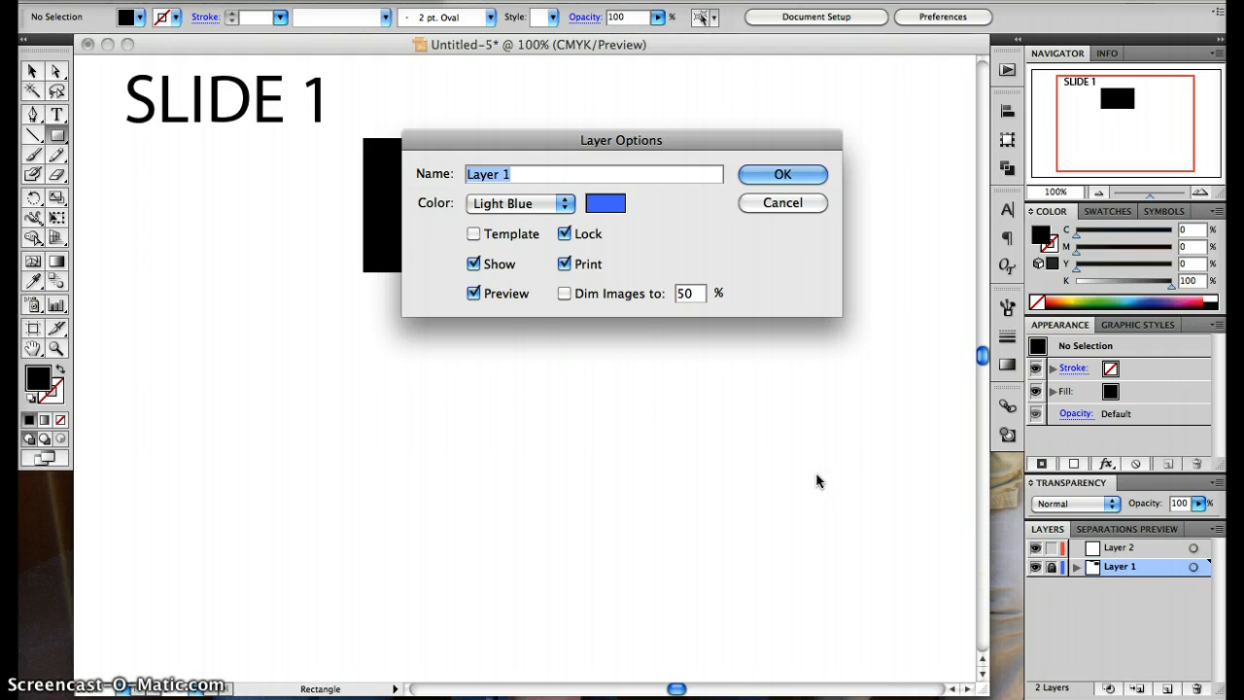
click(783, 174)
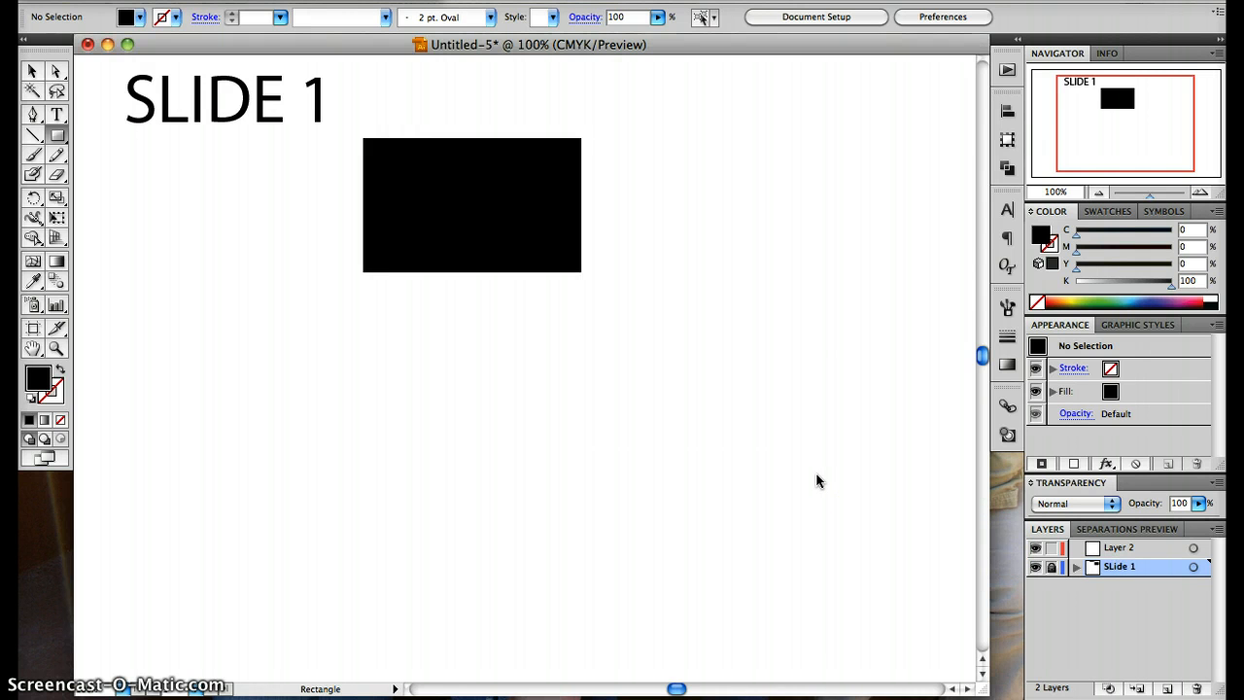
- Select the new second layer and name it 'Slide 2'
click(1118, 547)
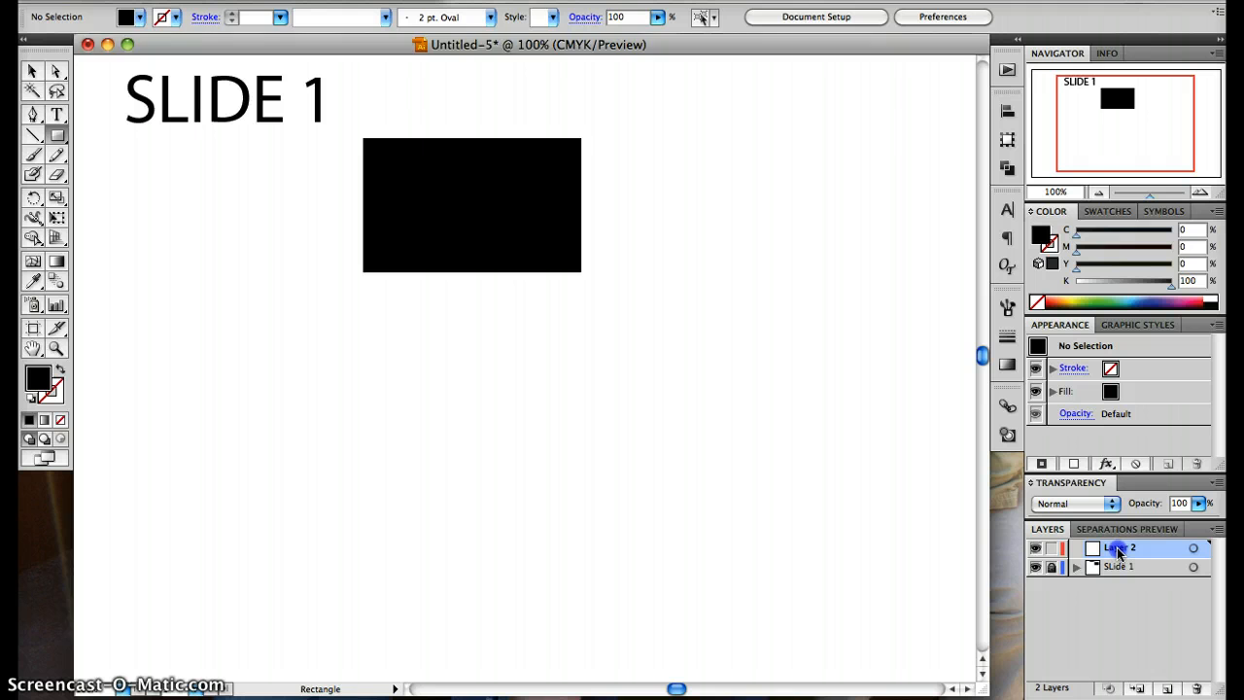
double_click(1122, 547)
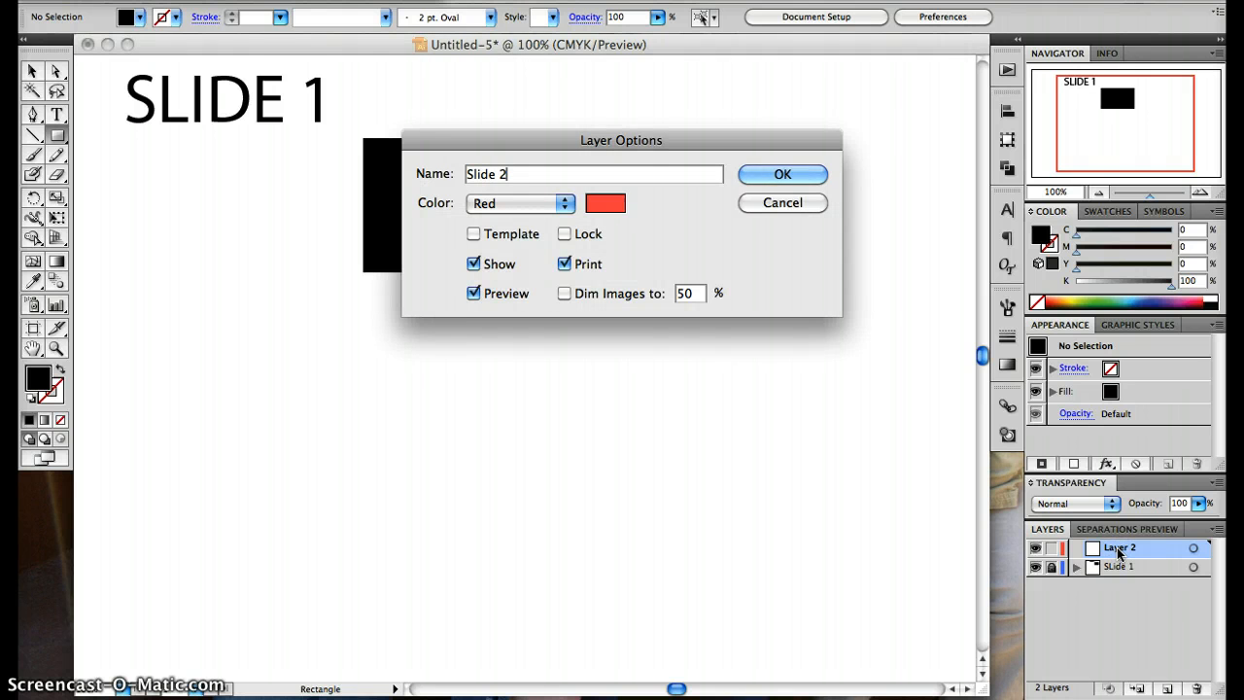
click(782, 174)
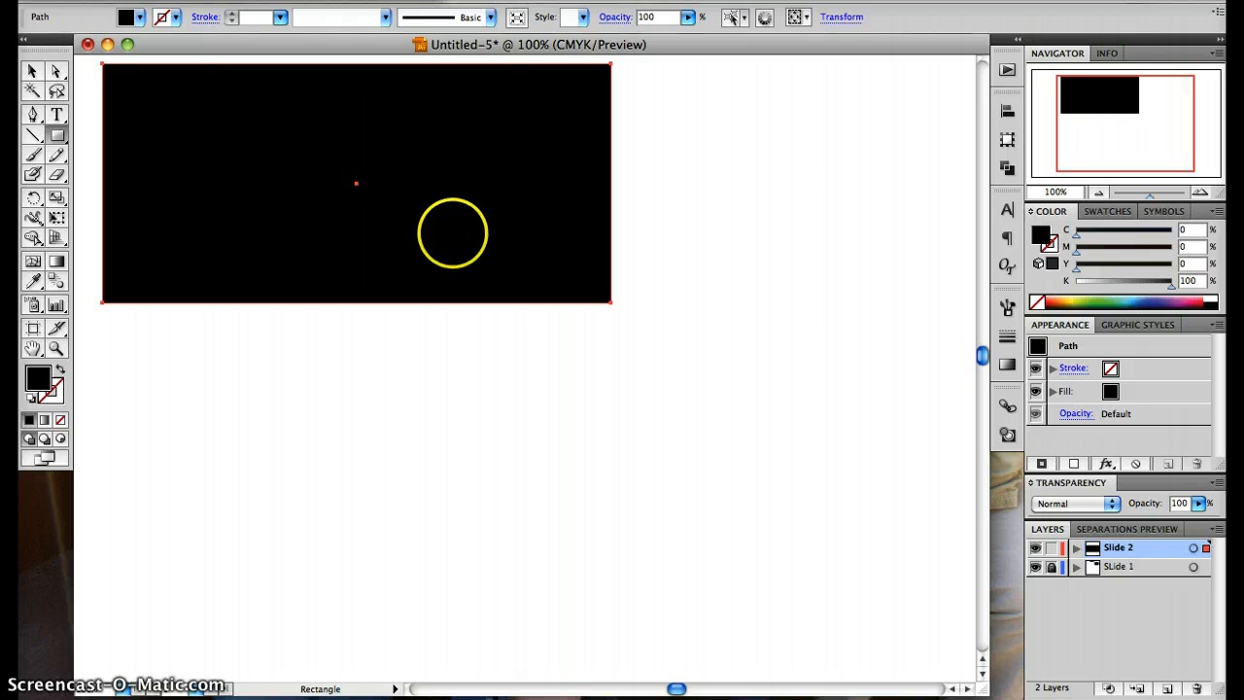
- Draw a black box at the top left and type white 'SLIDE 2' text inside it
drag(451, 233, 149, 131)
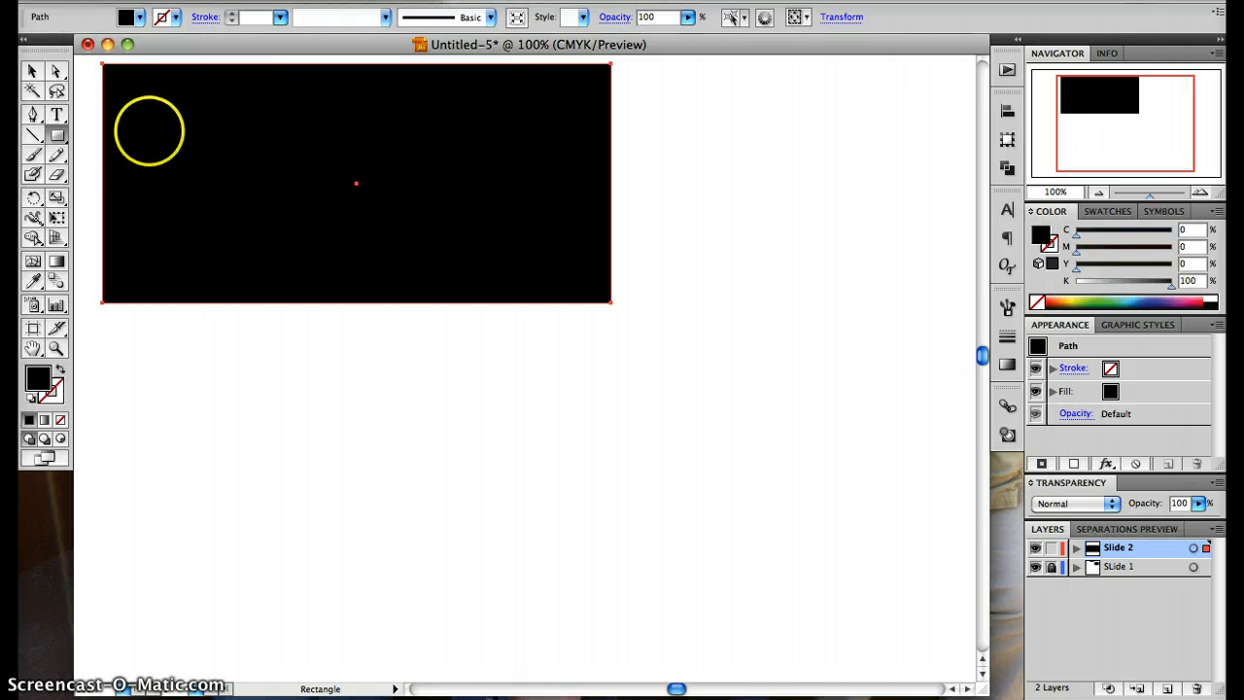
click(56, 113)
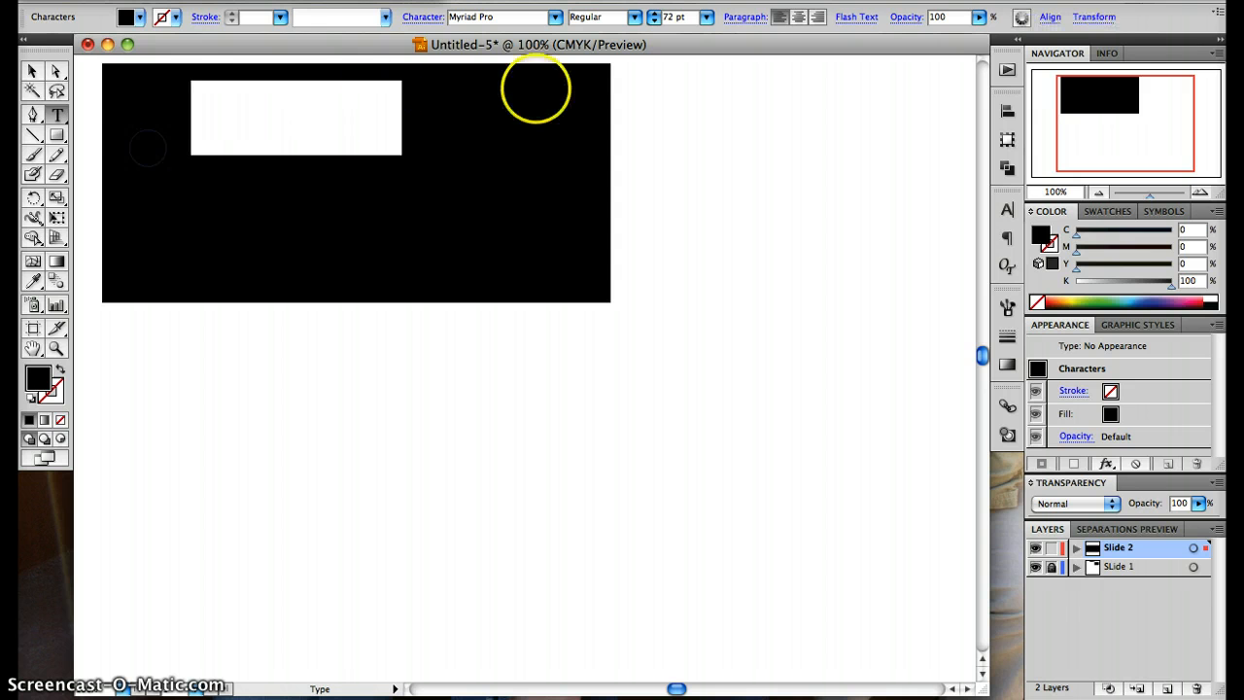
click(139, 17)
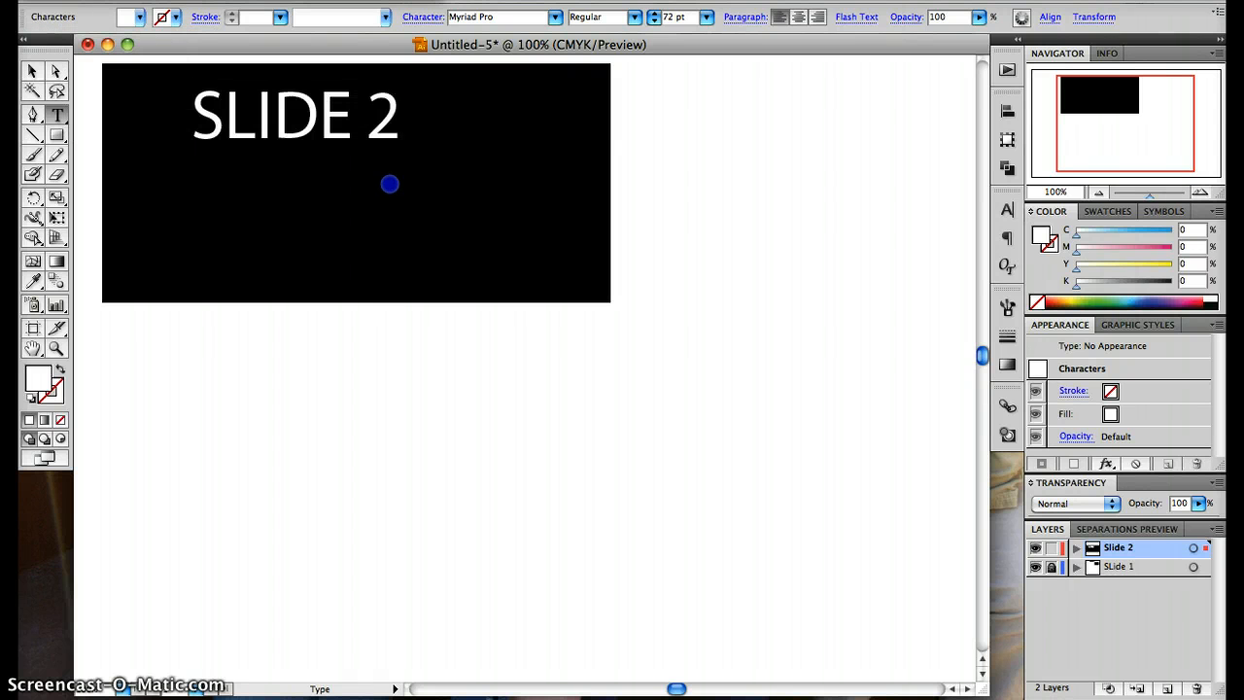
click(1053, 547)
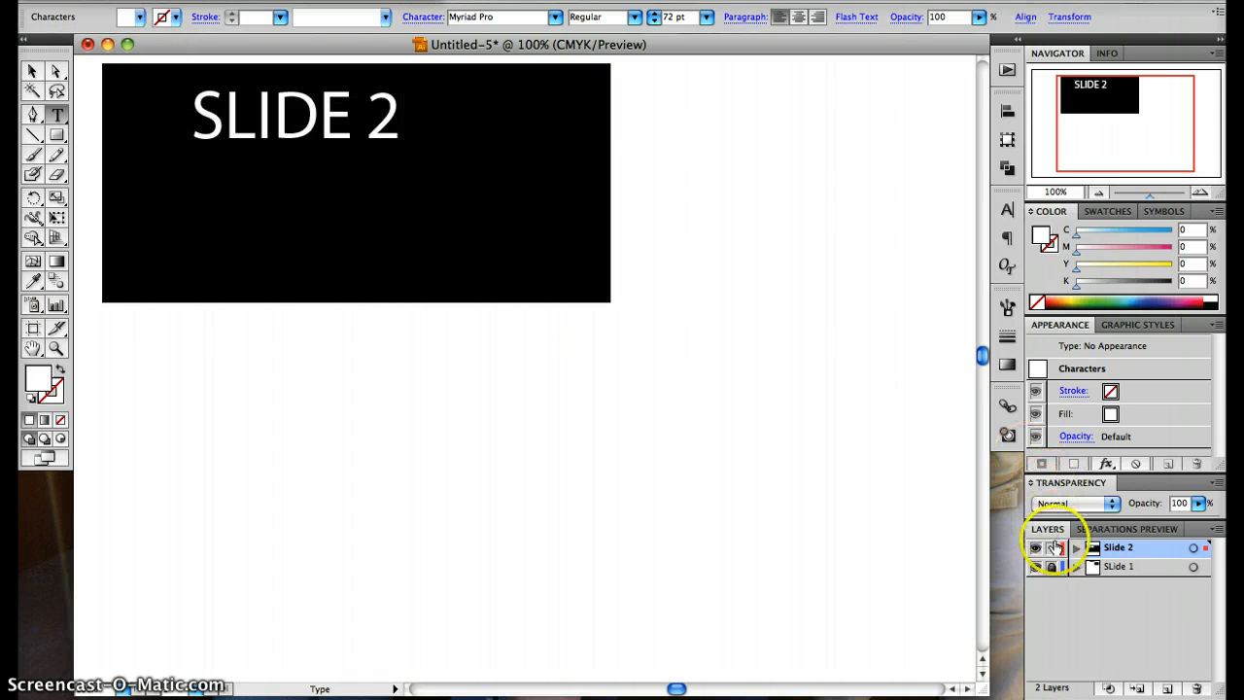
mouse_move(1035, 547)
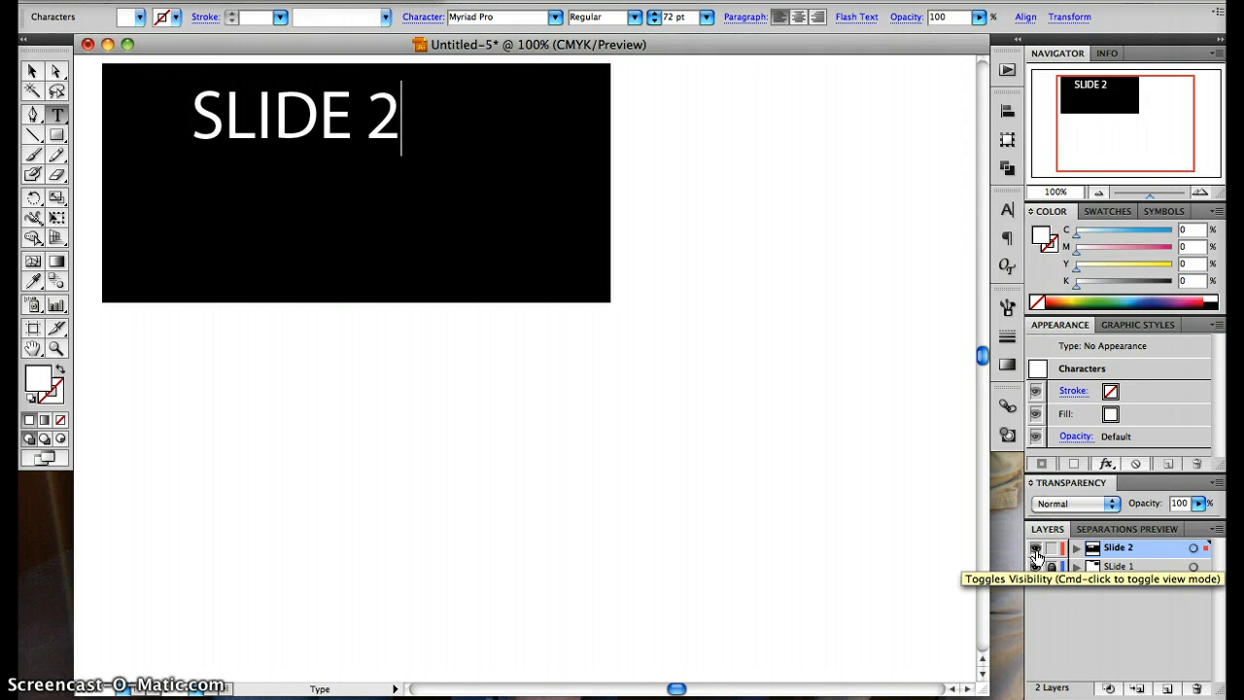
click(1036, 547)
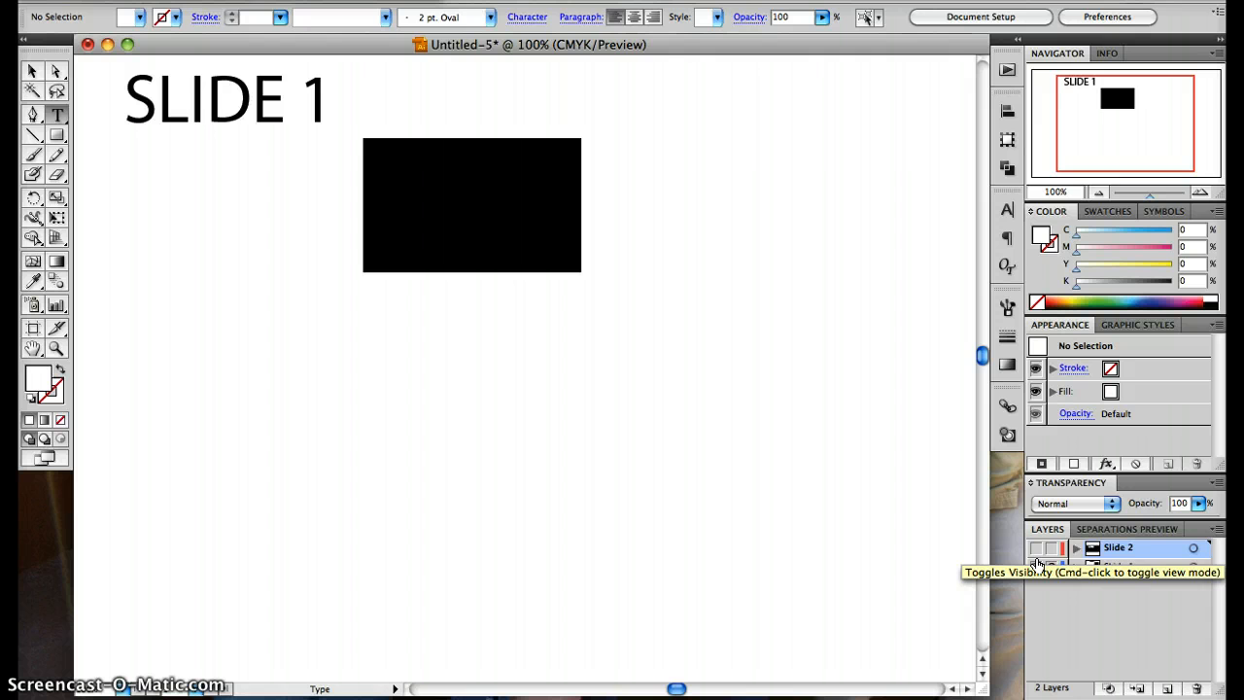
click(1036, 547)
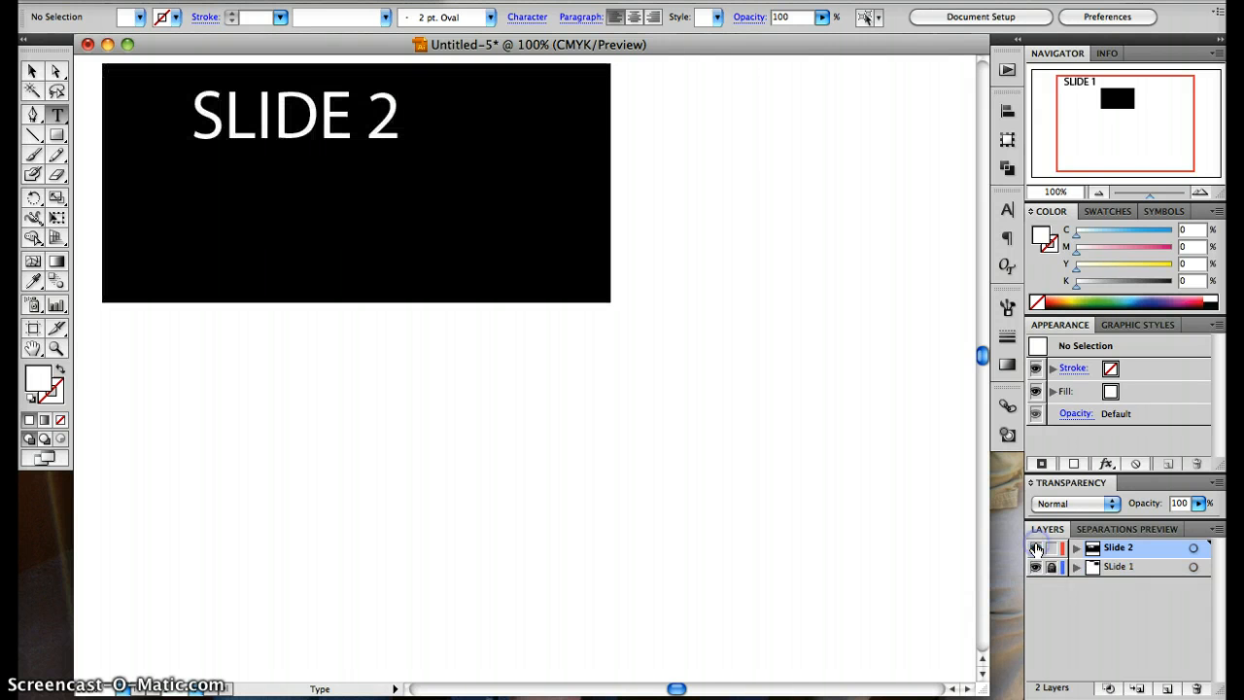